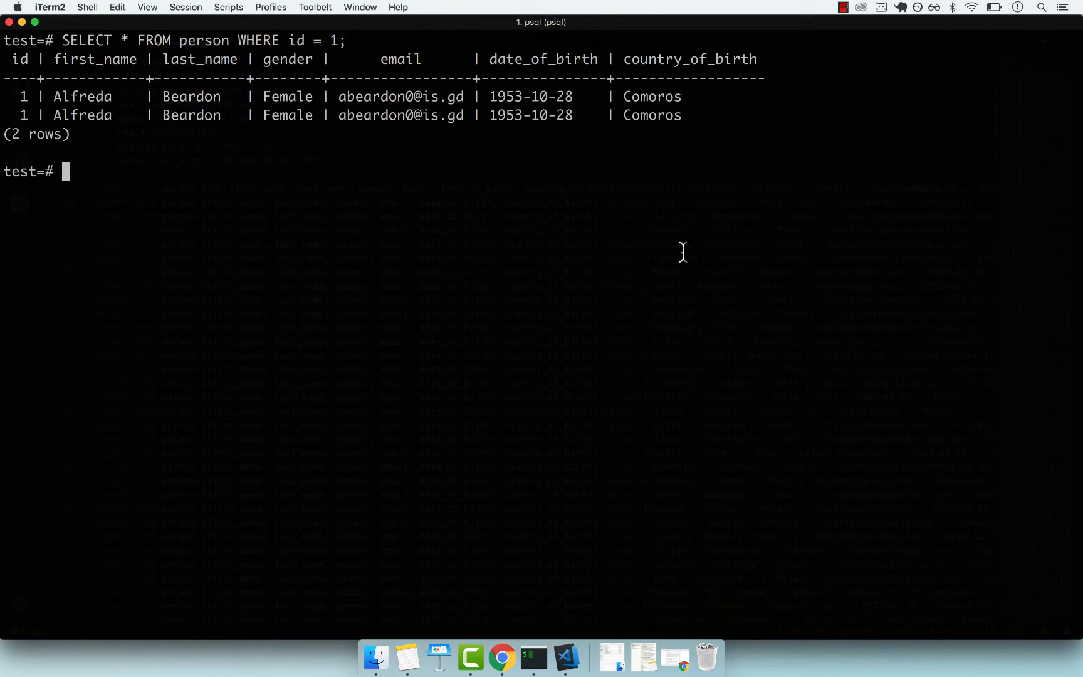
mouse_move(222, 143)
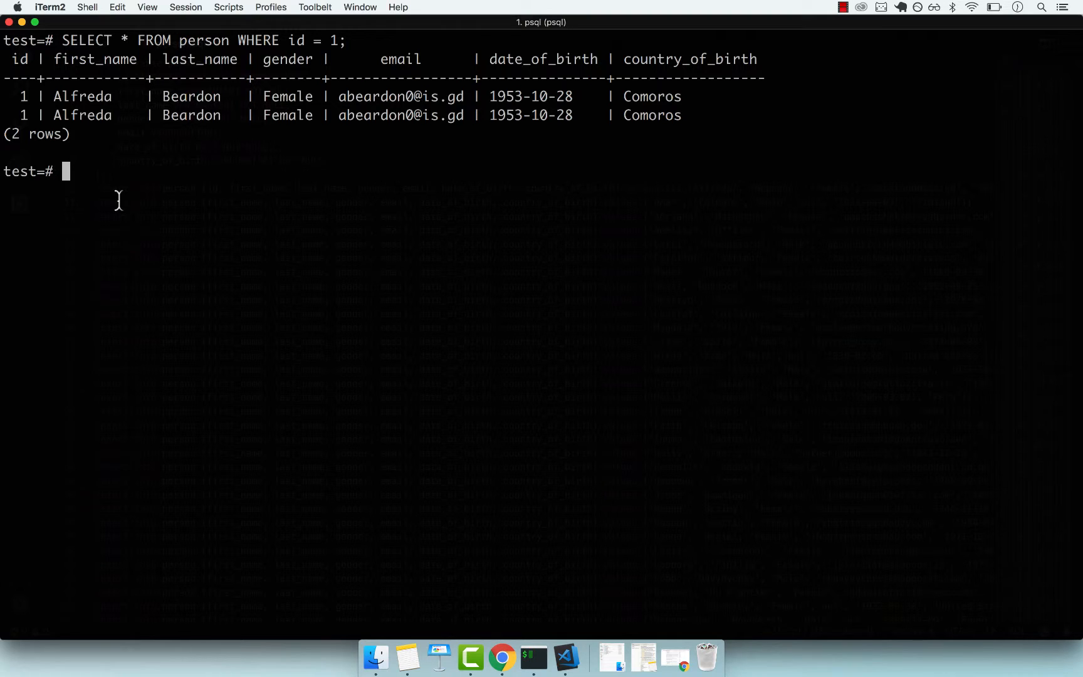
Run ALTER TABLE person ADD PRIMARY KEY (id); which fails on duplicate key id=1
type("ALTER T")
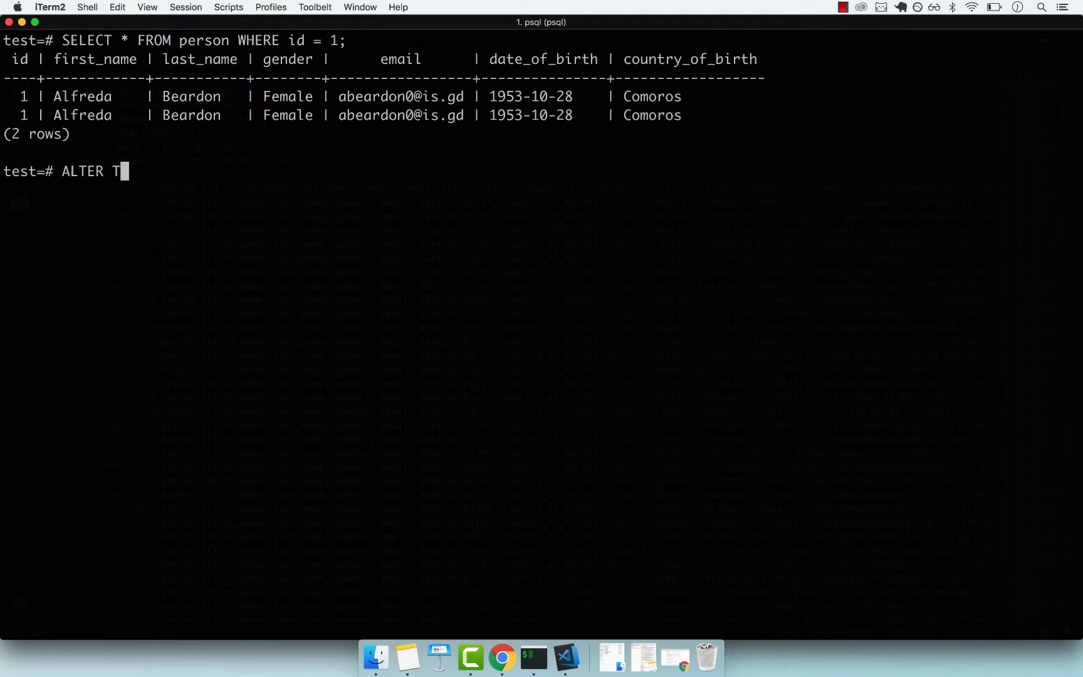
type("ABLE")
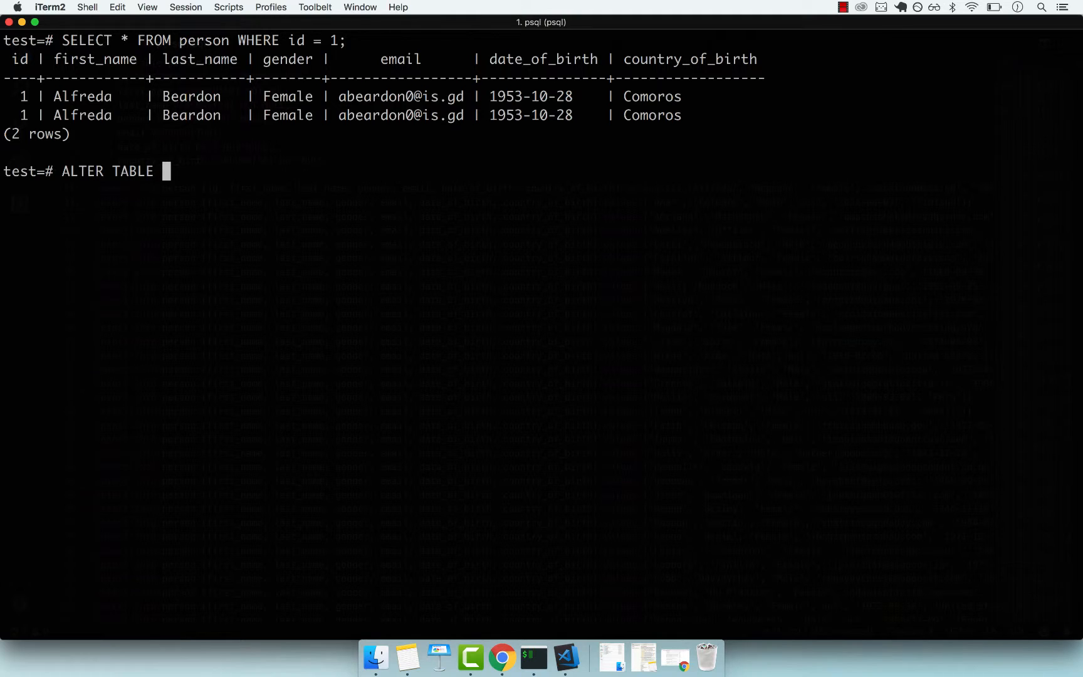
type("person")
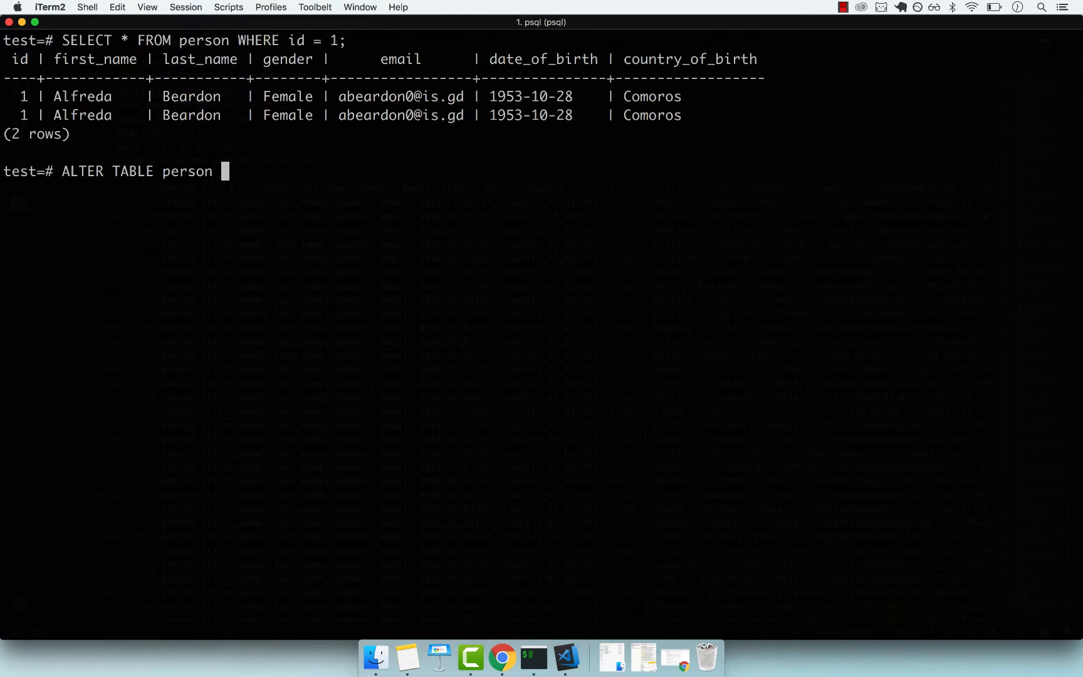
type("ADD PRI")
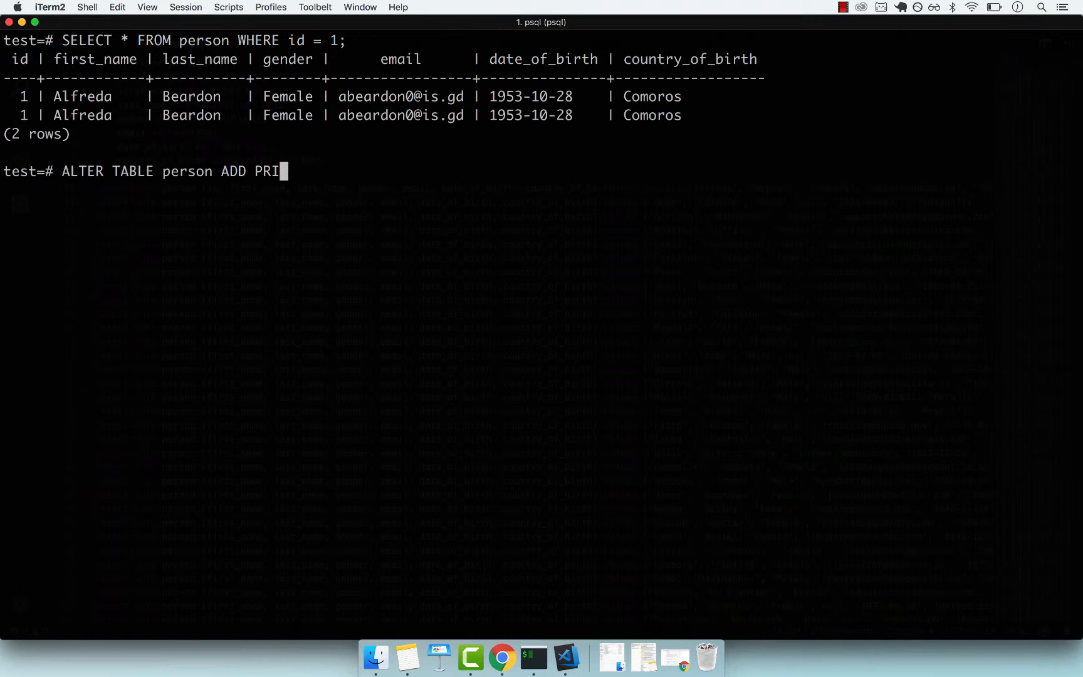
type("MARY KEY (")
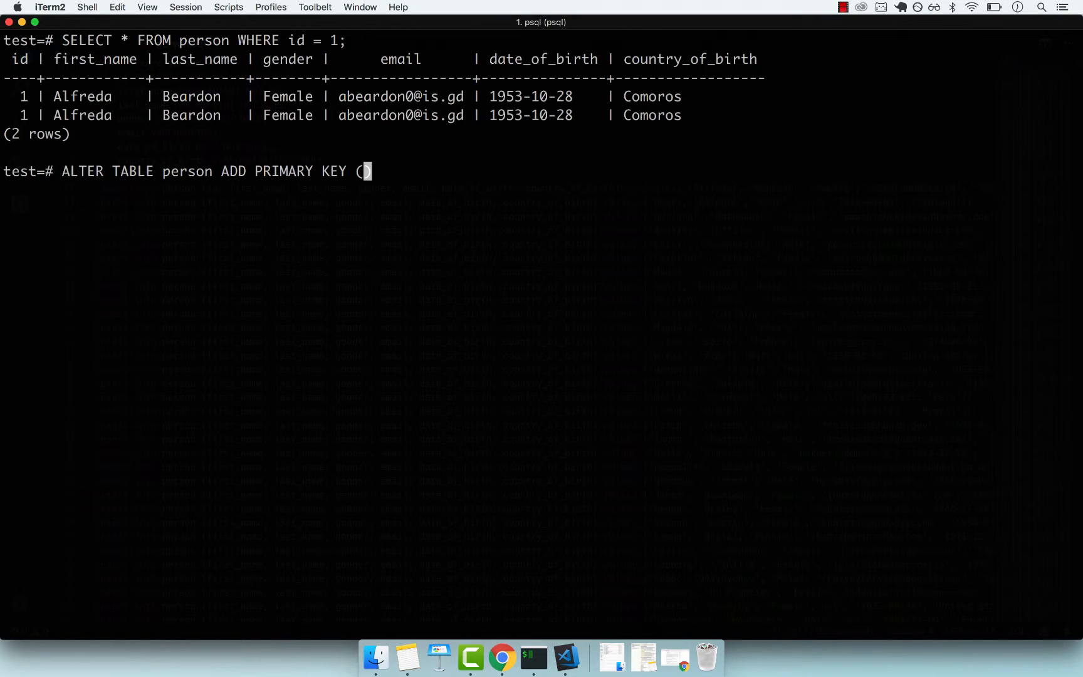
type("id")
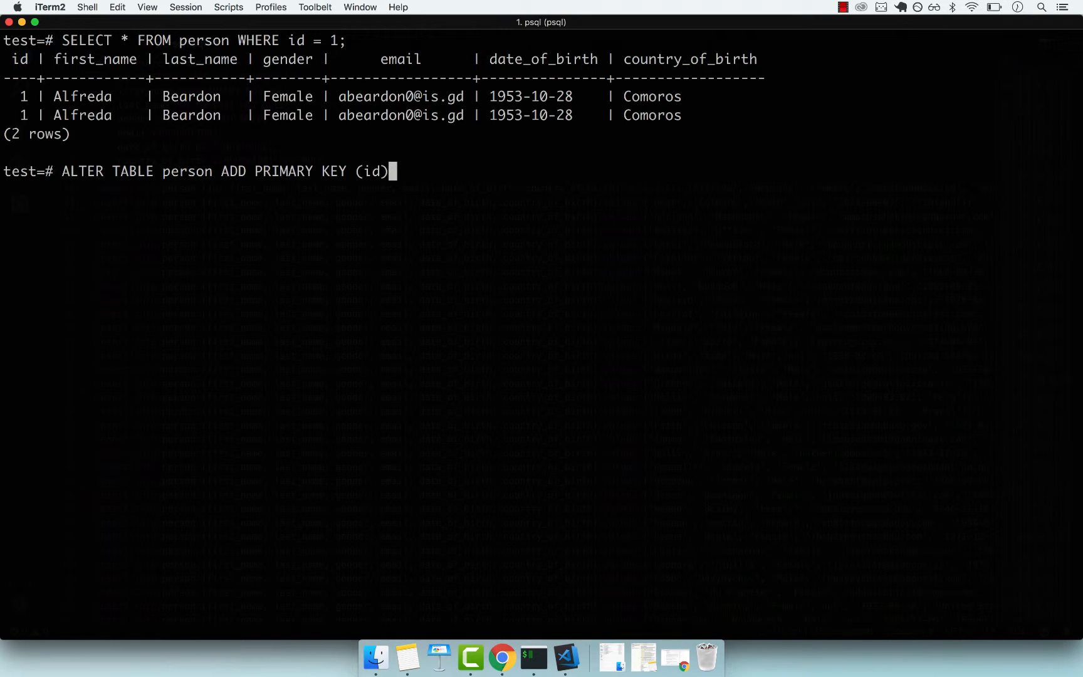
type(";")
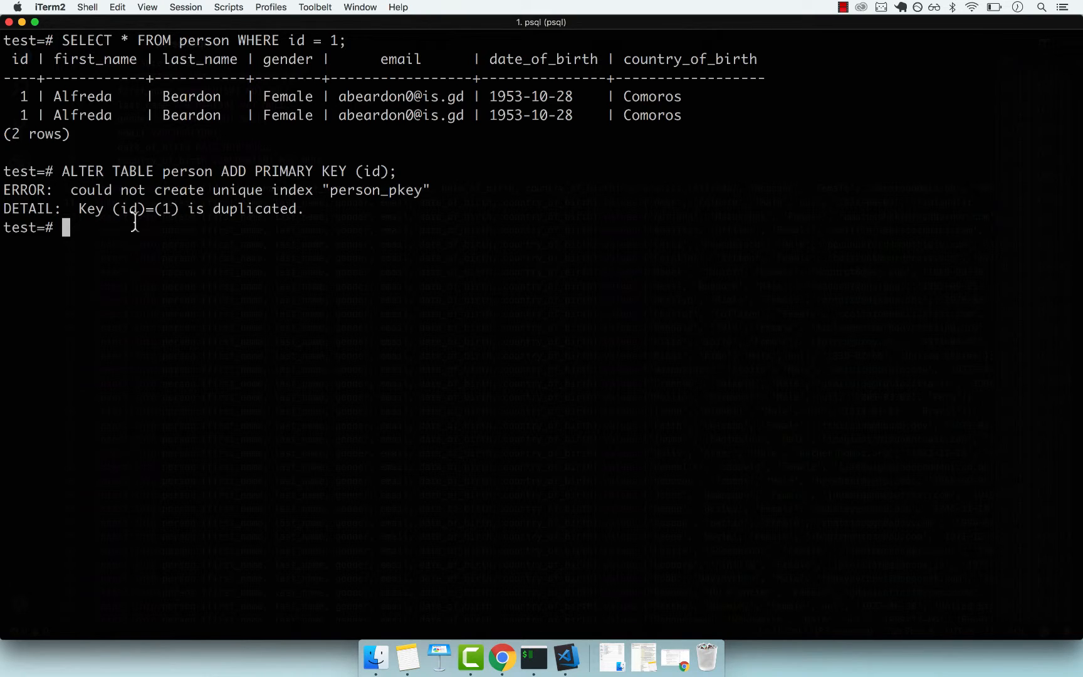
mouse_move(195, 141)
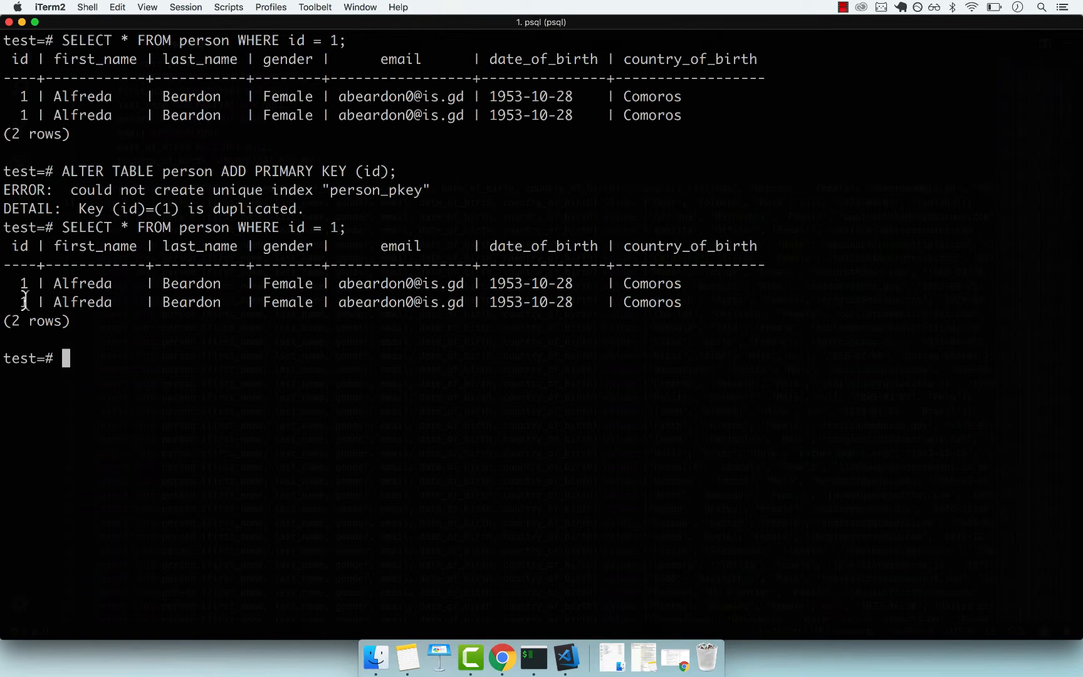
Highlight the duplicate-row output for id 1 in the terminal
left_click_drag(14, 302, 680, 302)
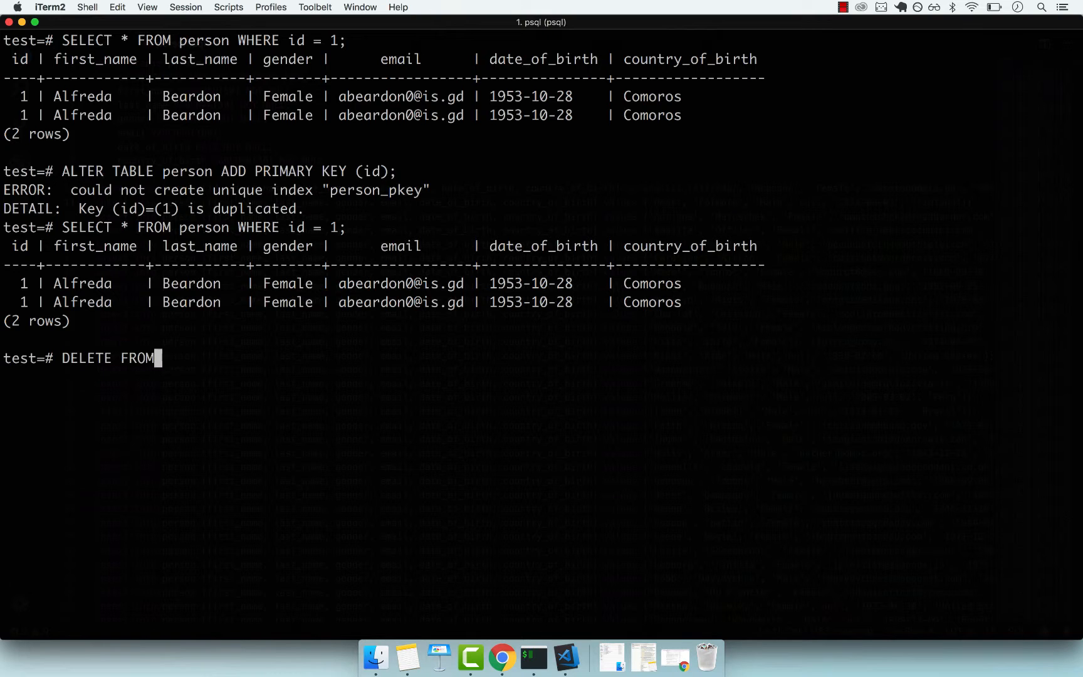
Delete the person rows with id 1, then verify SELECT for id 1 returns zero rows
type("per")
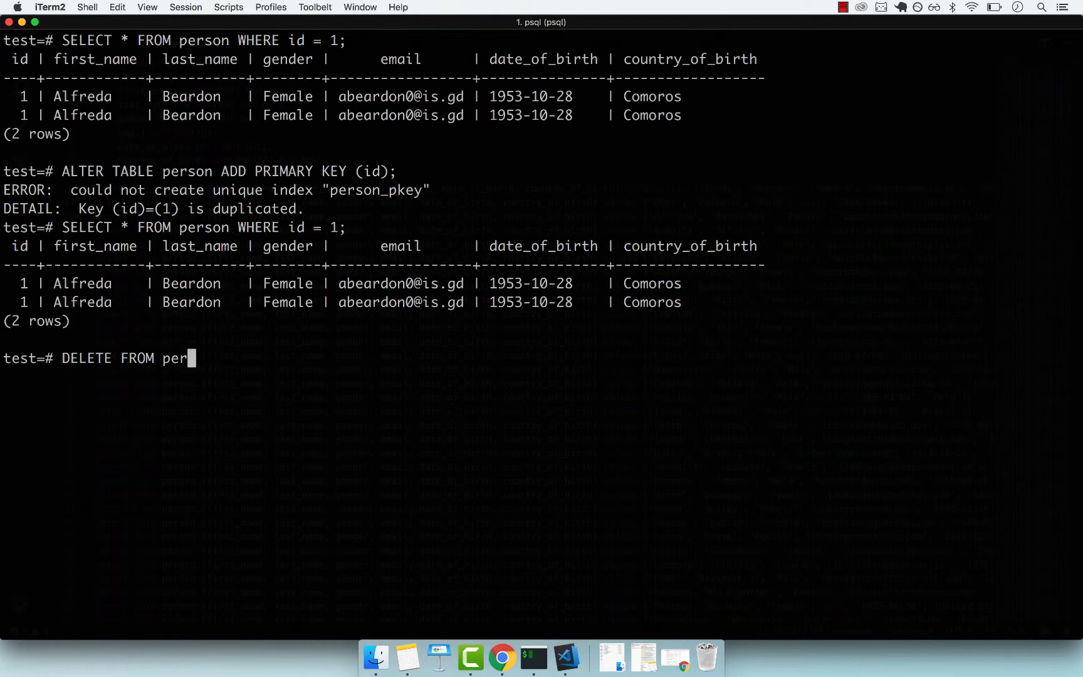
type("son")
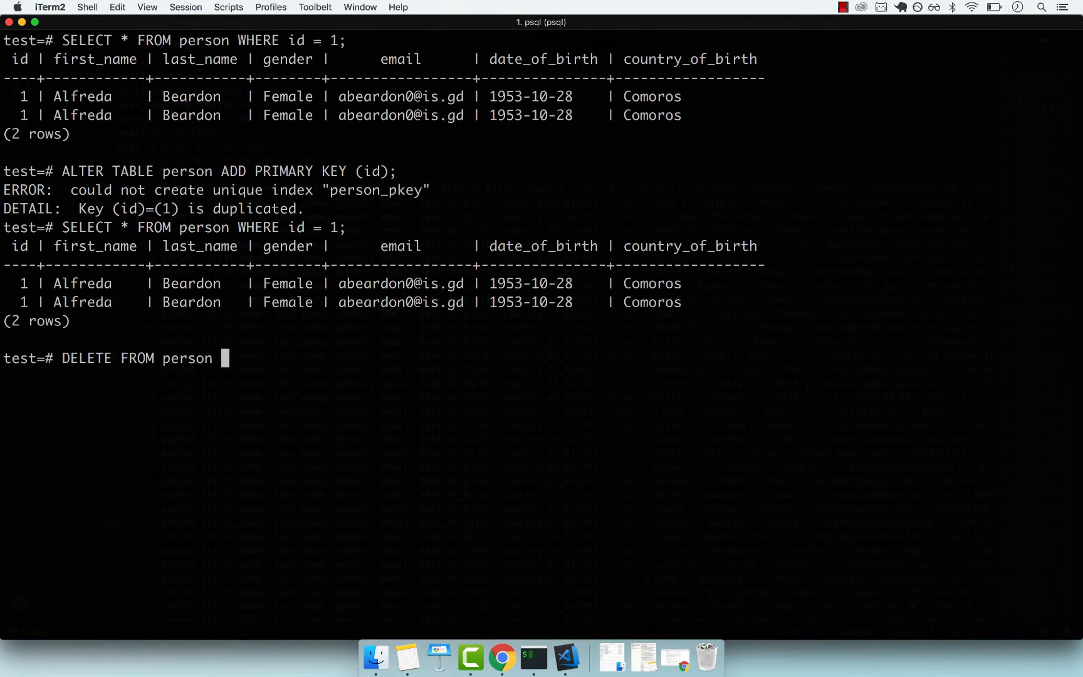
type("WHERE")
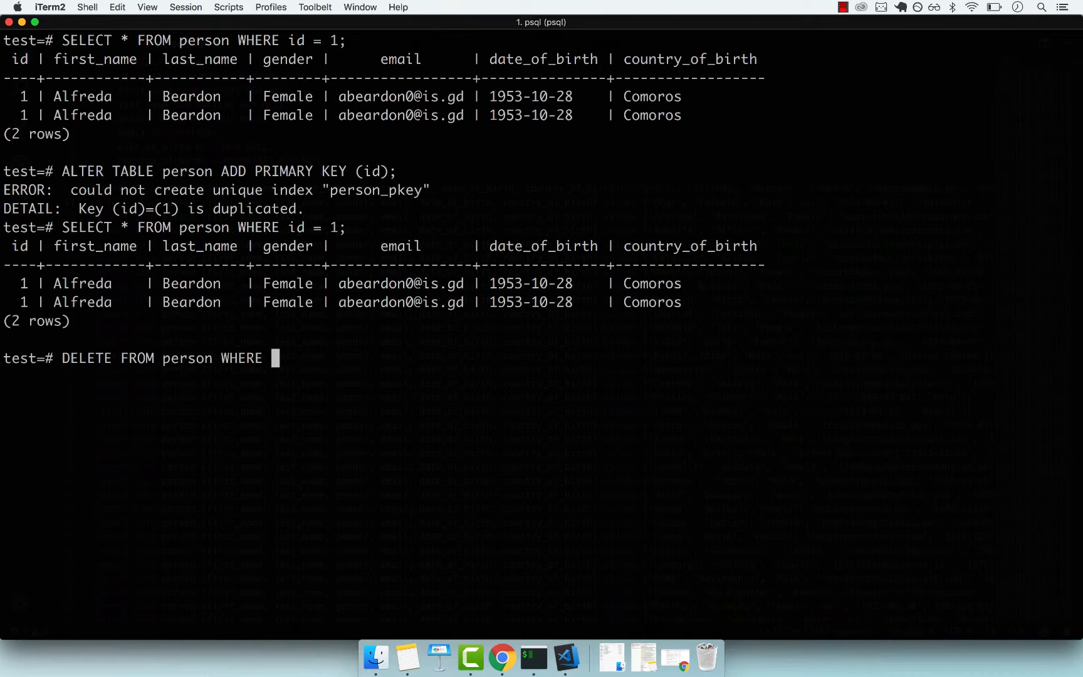
type("id = 1")
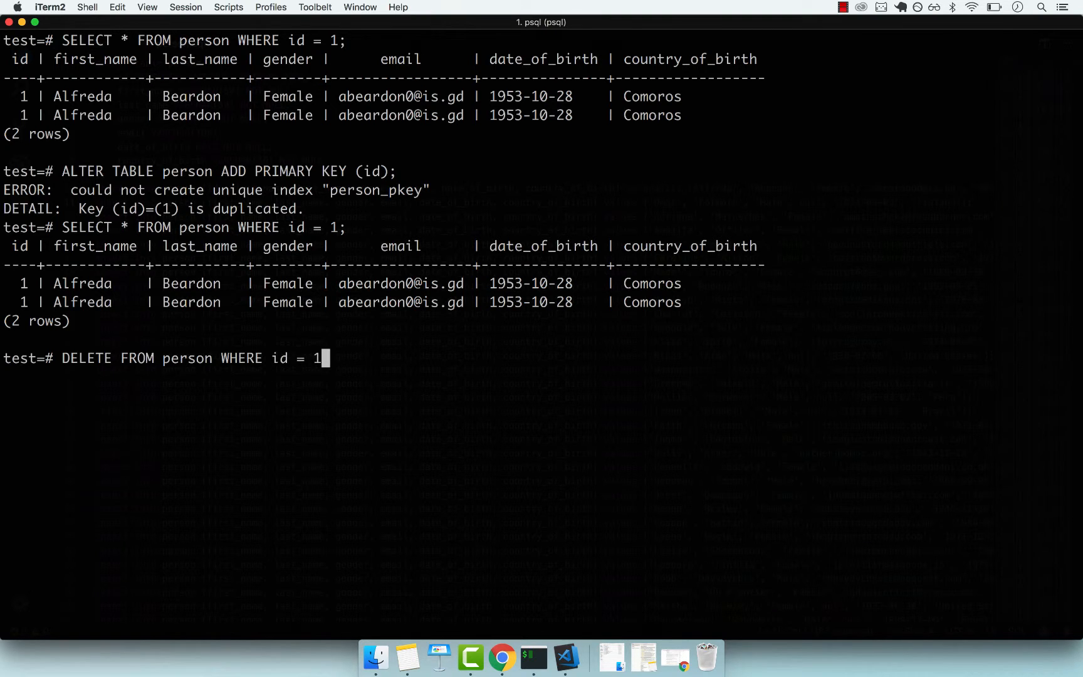
key("enter")
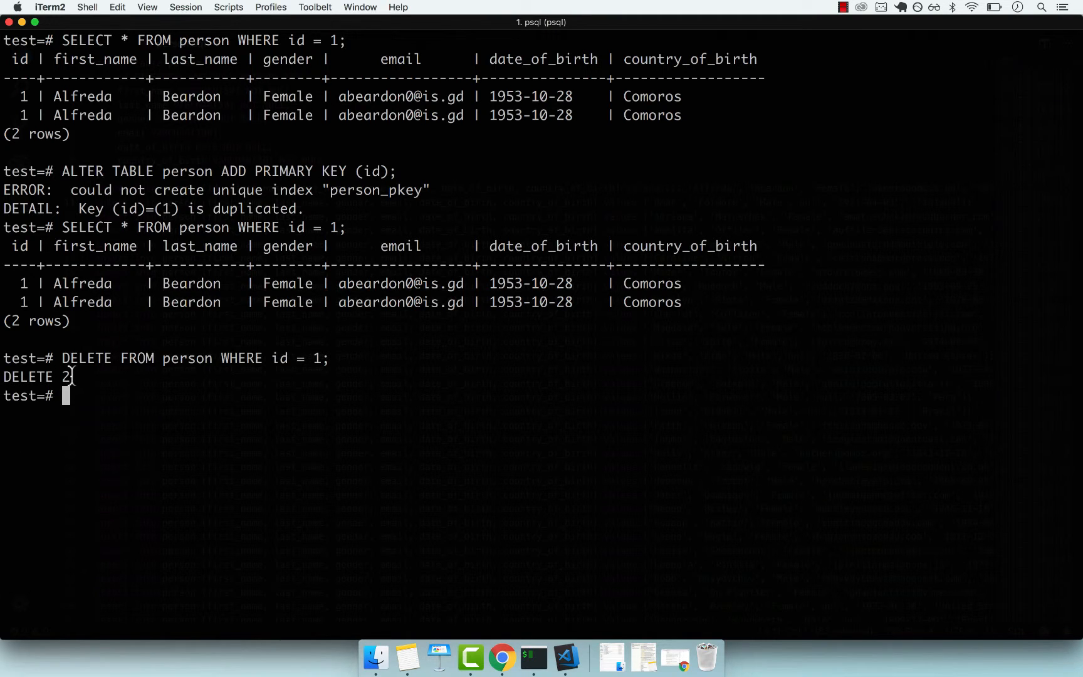
mouse_move(101, 385)
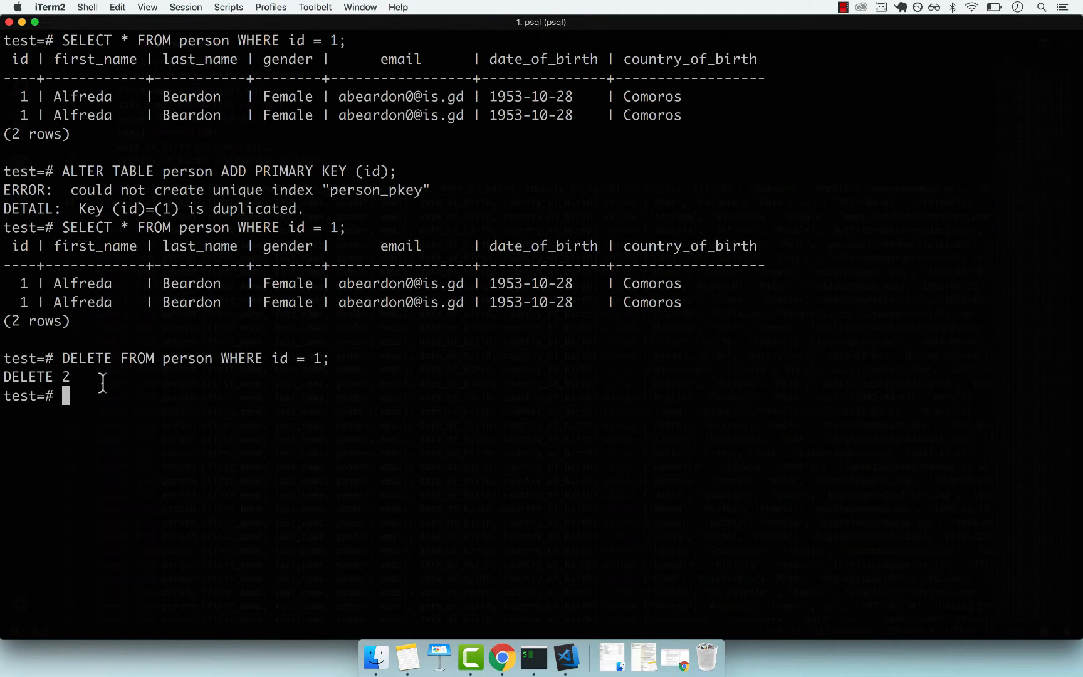
left_click_drag(20, 284, 221, 302)
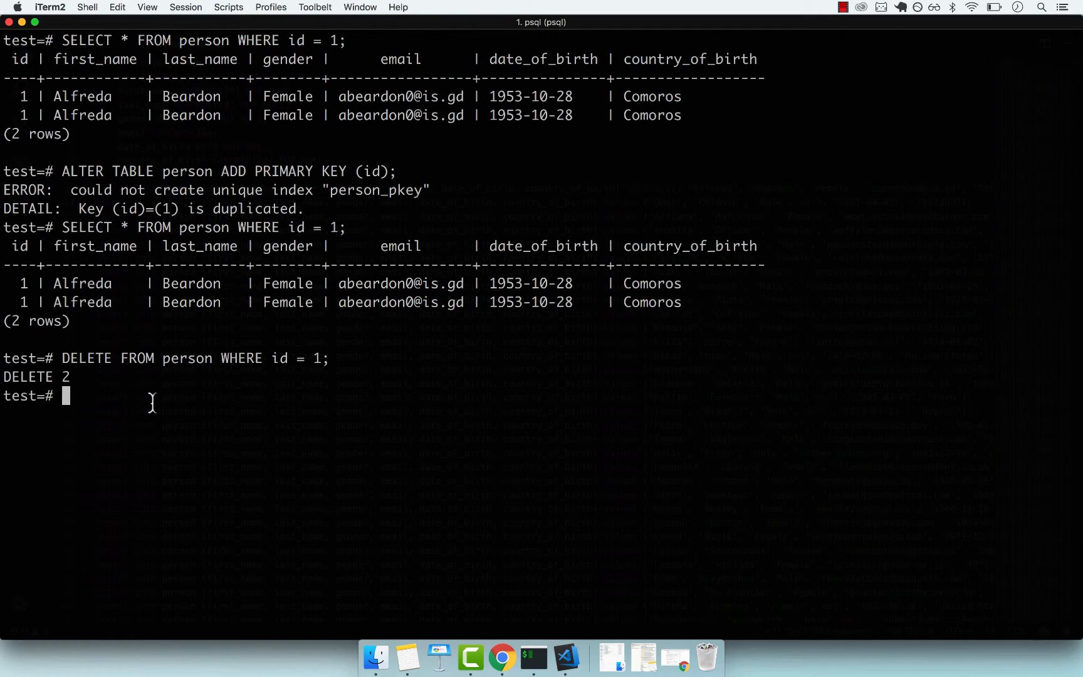
type("SELECT * FROM person WHERE id = 1;")
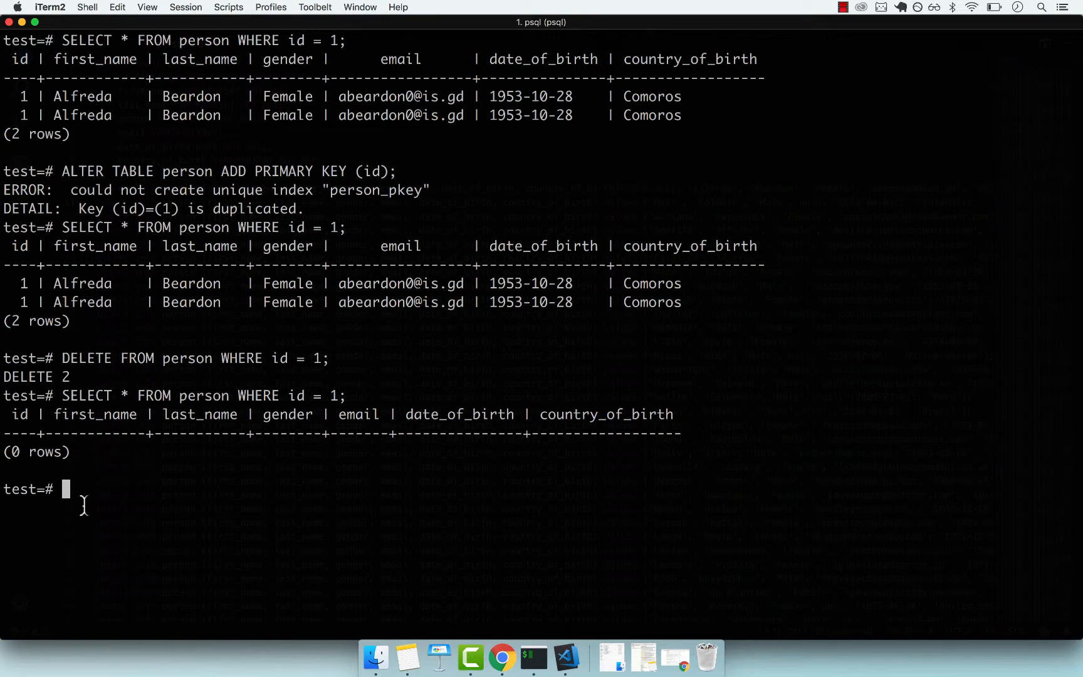
type("SELECT * FROM person WHERE id = 1;")
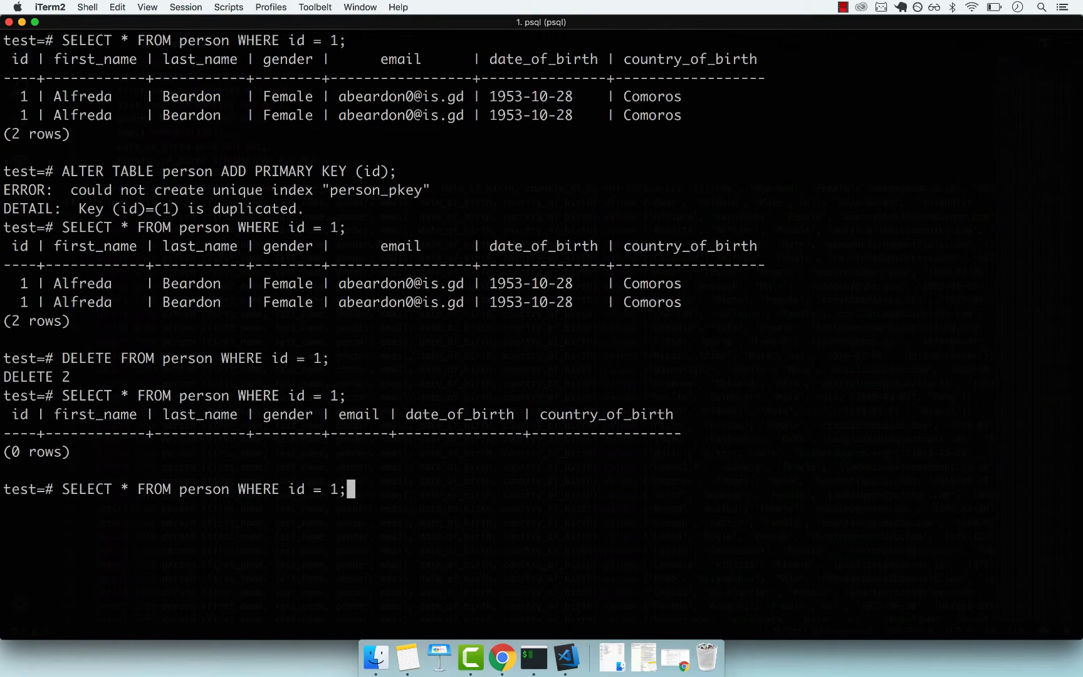
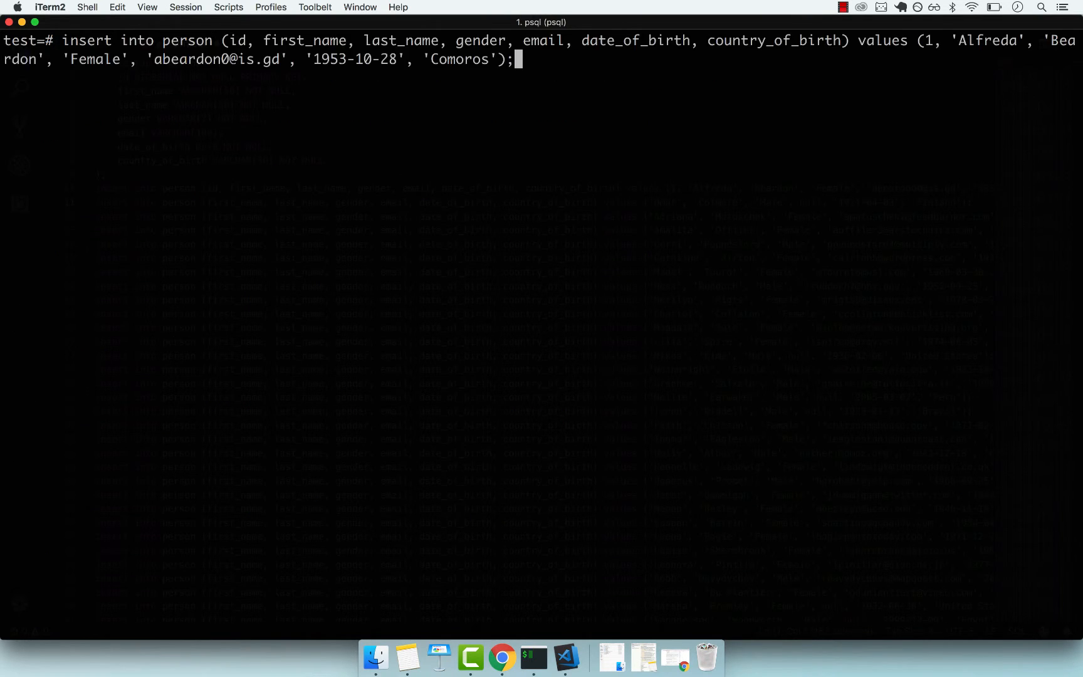
type("SELECT * FROM person WHERE id = 1;")
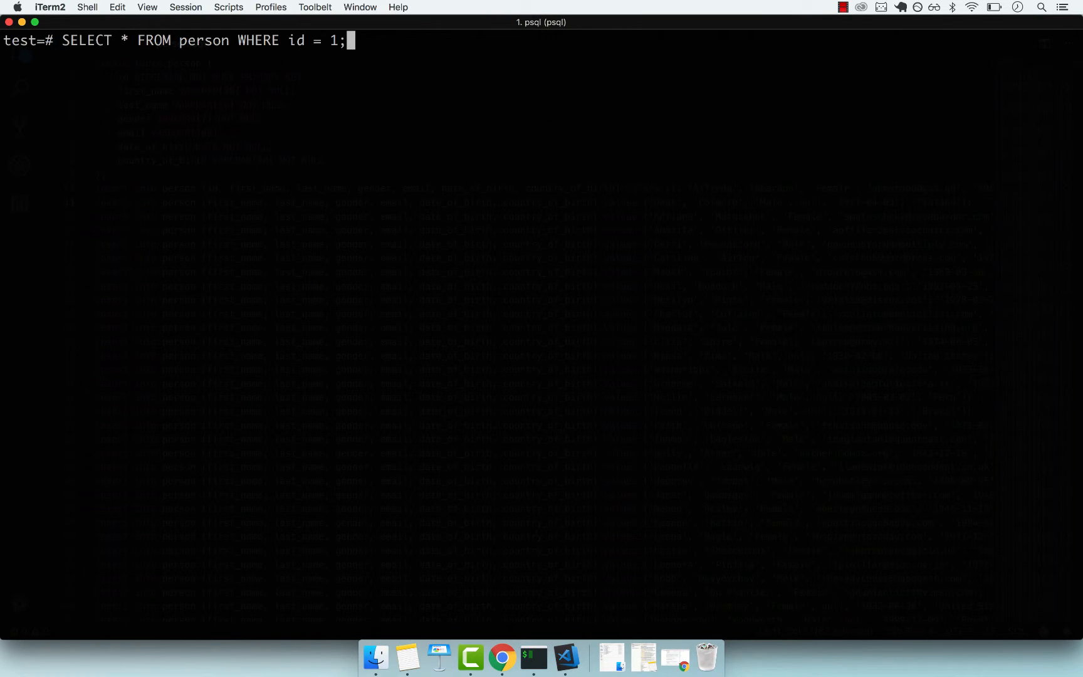
key("Return")
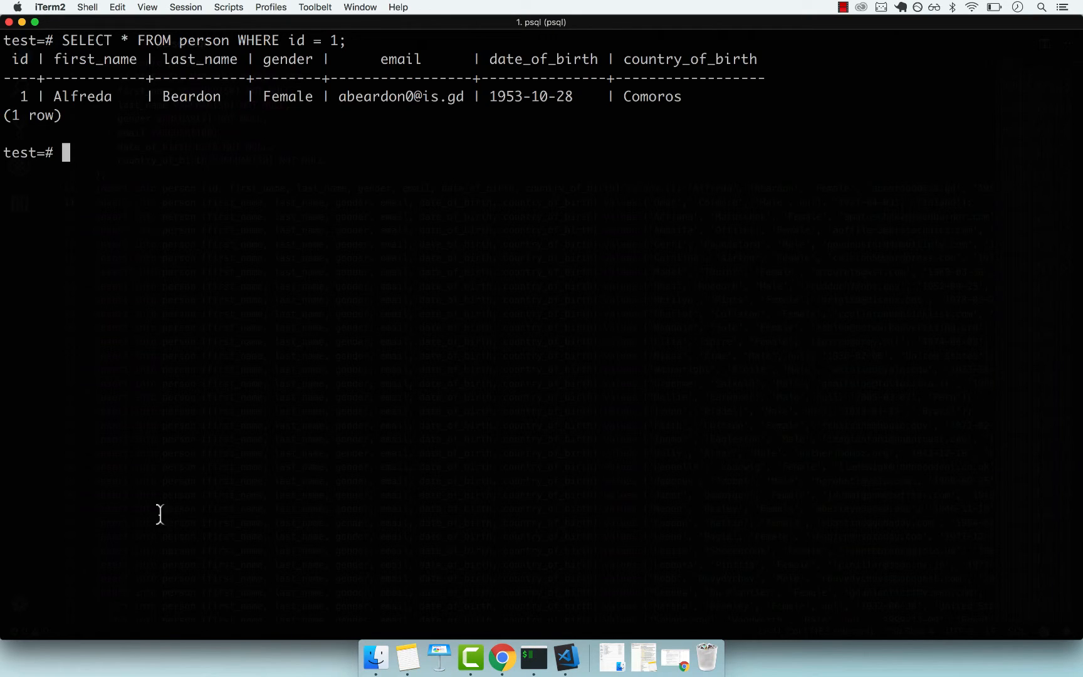
mouse_move(100, 171)
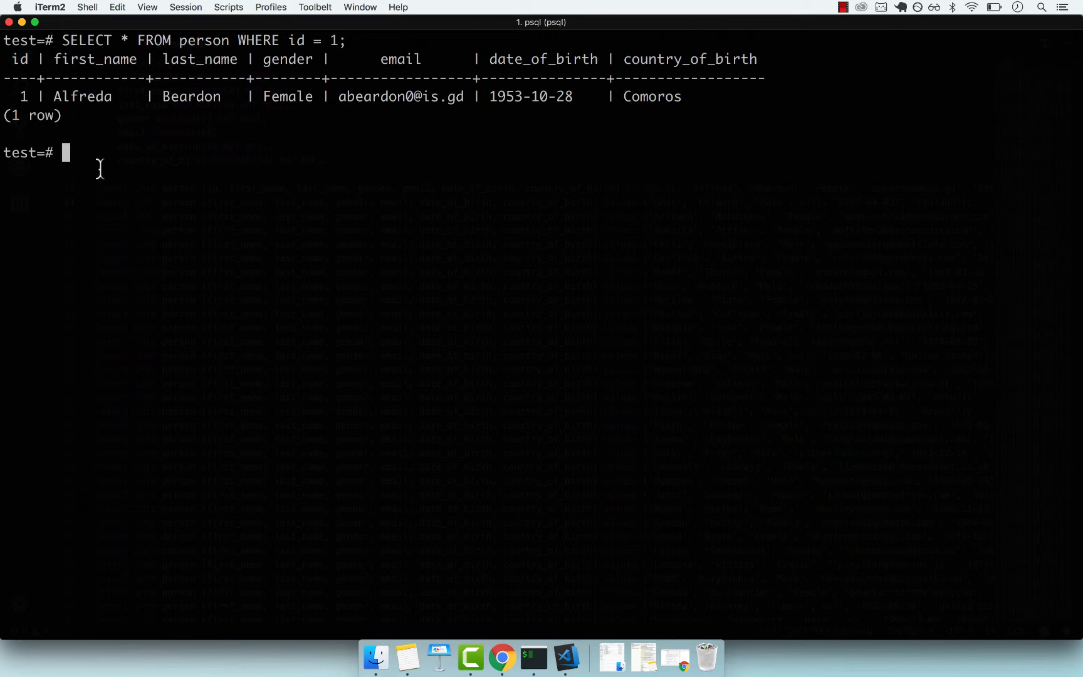
Run ALTER TABLE person ADD PRIMARY KEY (id) successfully, then type \d to describe the table
type("ALTER TAB")
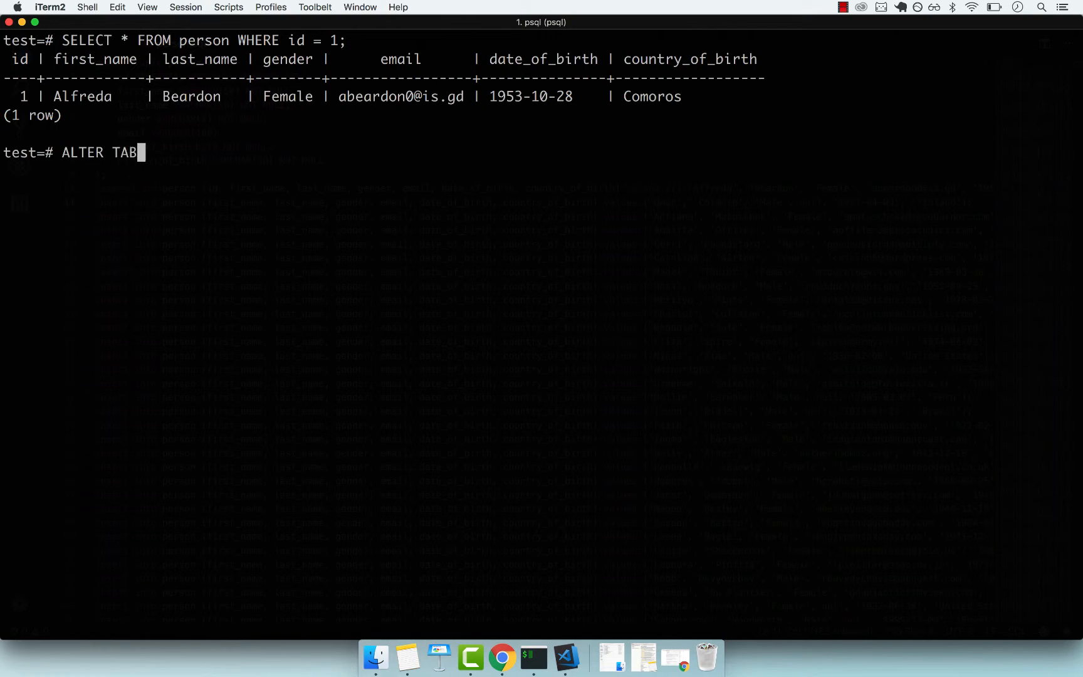
type("LE person ADD PR")
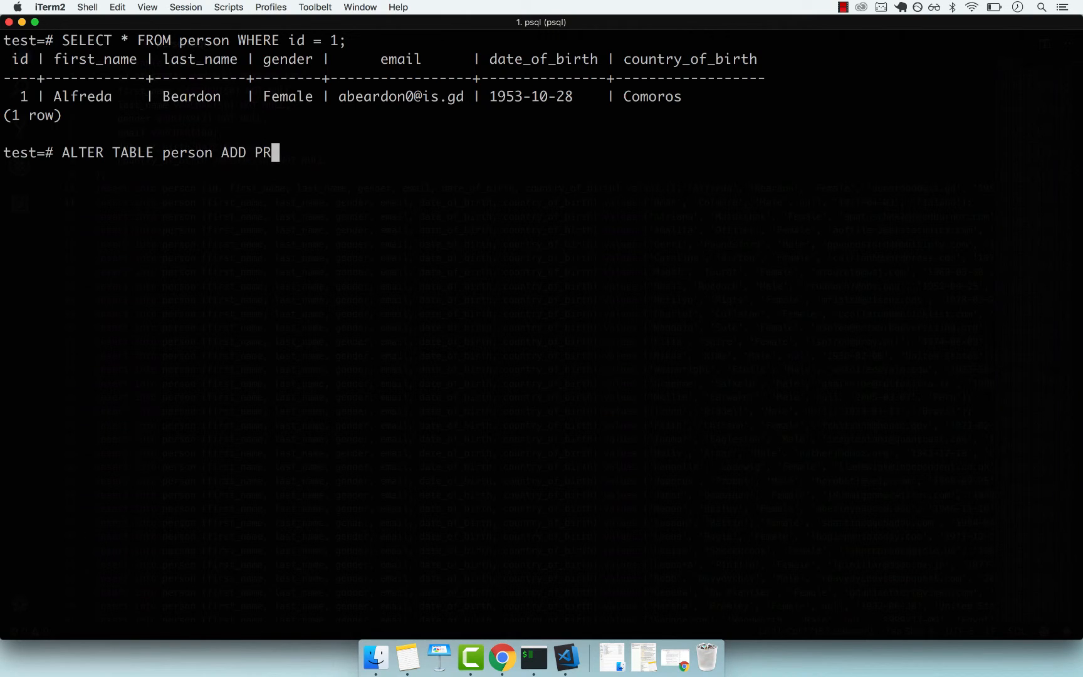
type("IMARY KEY ()")
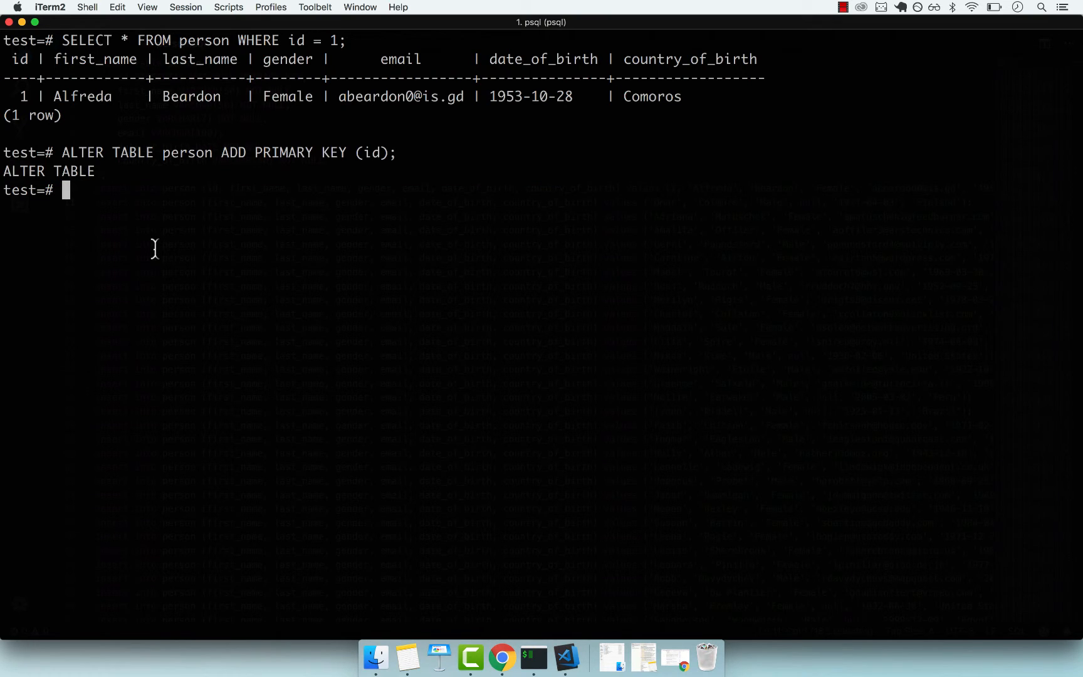
type("\\d")
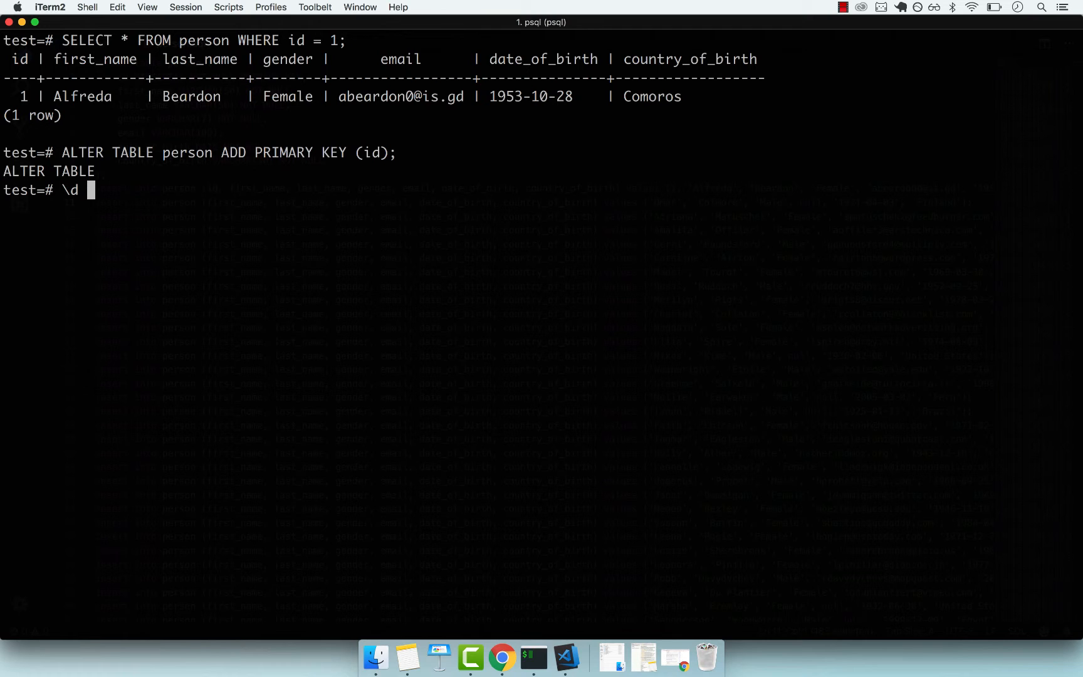